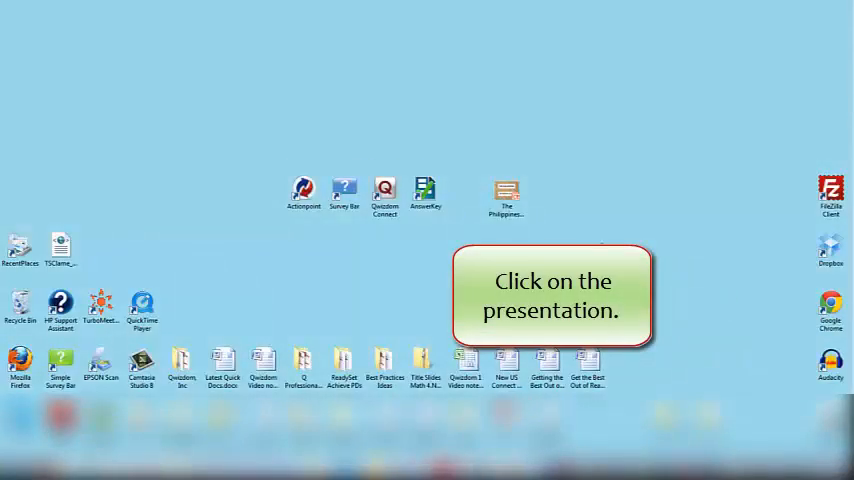
- Open The Philippines presentation and show the Qwizdom ActionPoint ribbon tools
double_click(505, 190)
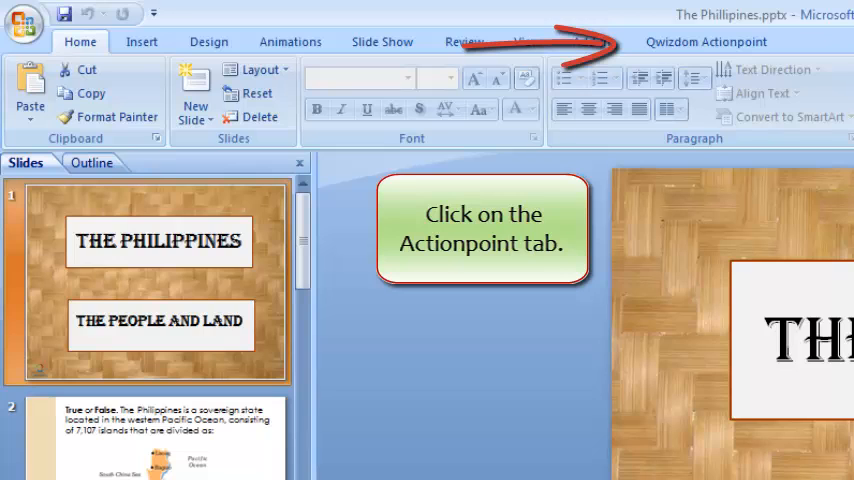
click(697, 42)
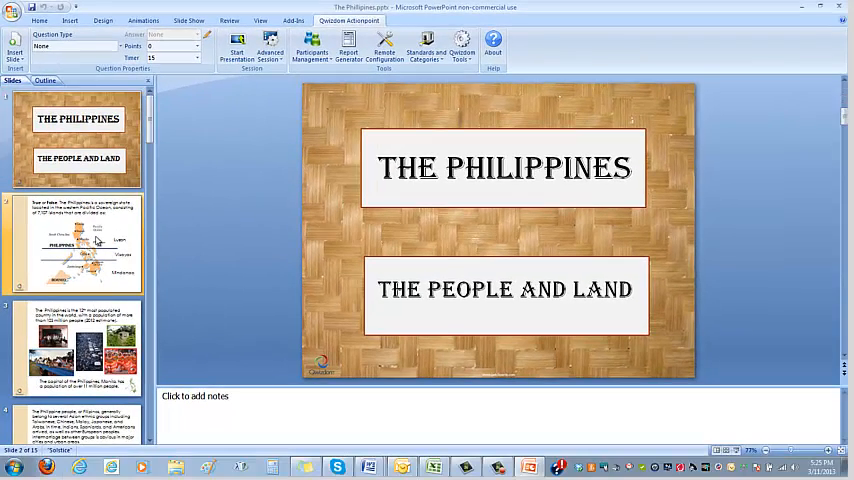
- Insert a 3-choice multiple-choice quiz slide after slide 3
click(78, 243)
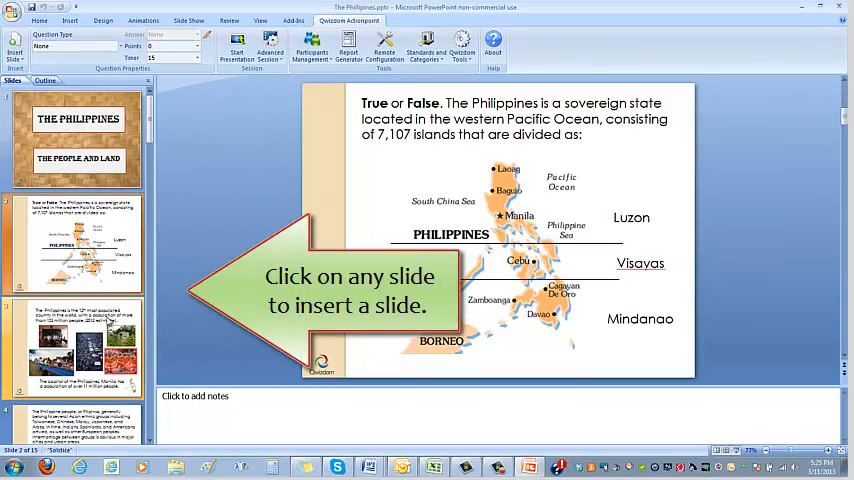
click(78, 345)
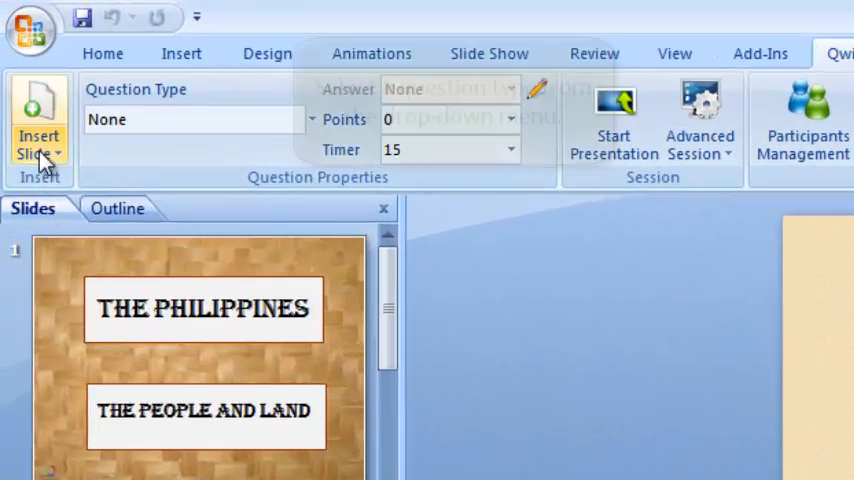
click(190, 119)
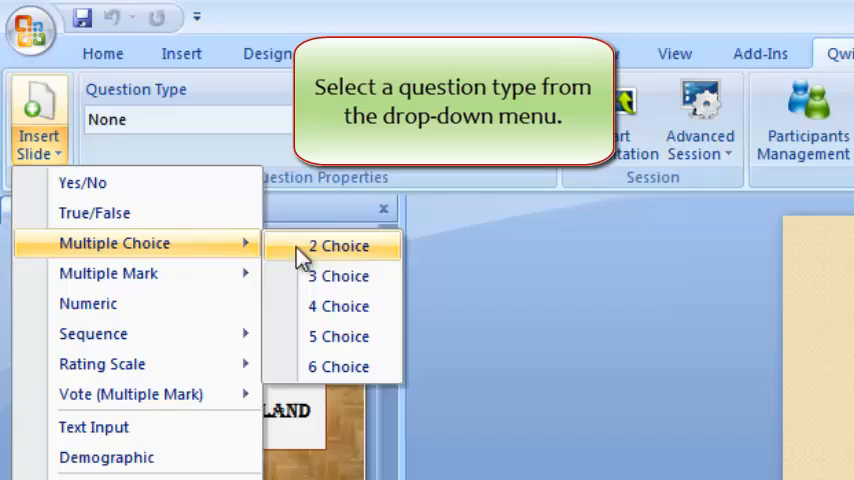
click(338, 276)
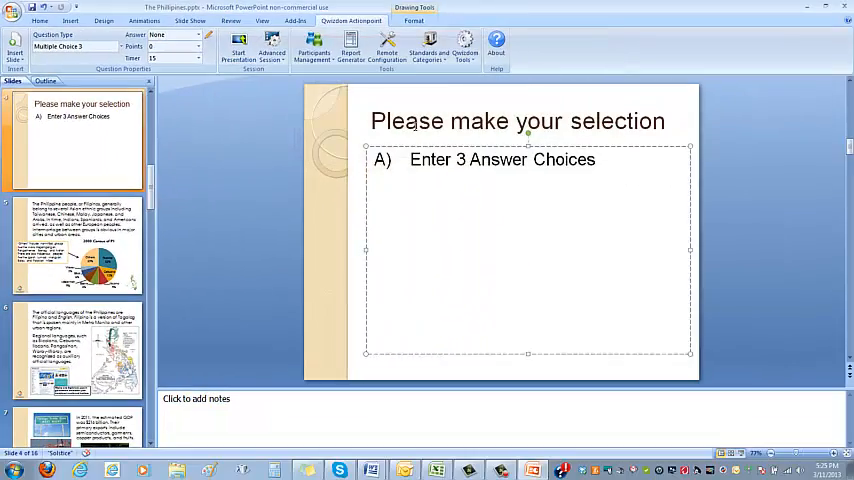
- Enter the question 'What is the capital of the Philippines?' with answers Pampanga, Manila, Quezon City
text(What is)
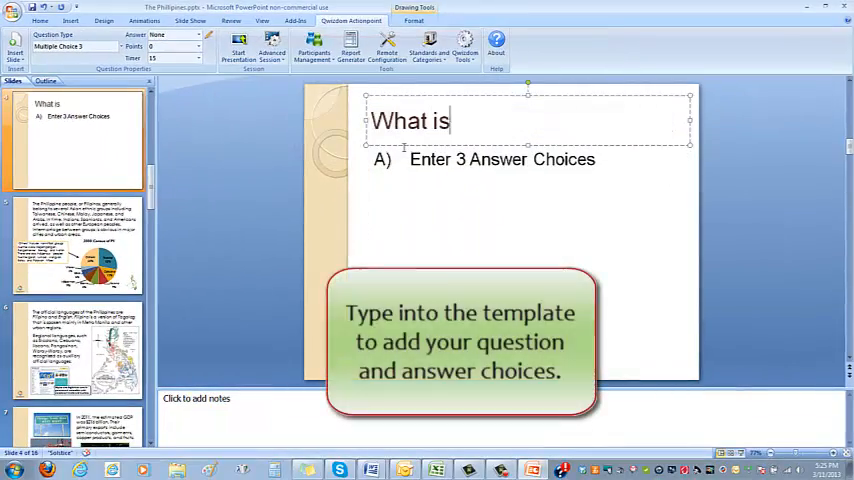
text(the capital of the P)
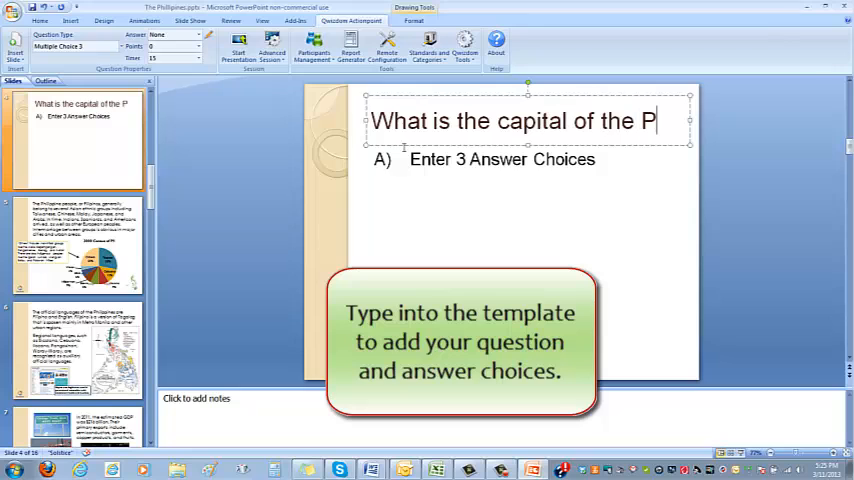
text(hilippines?)
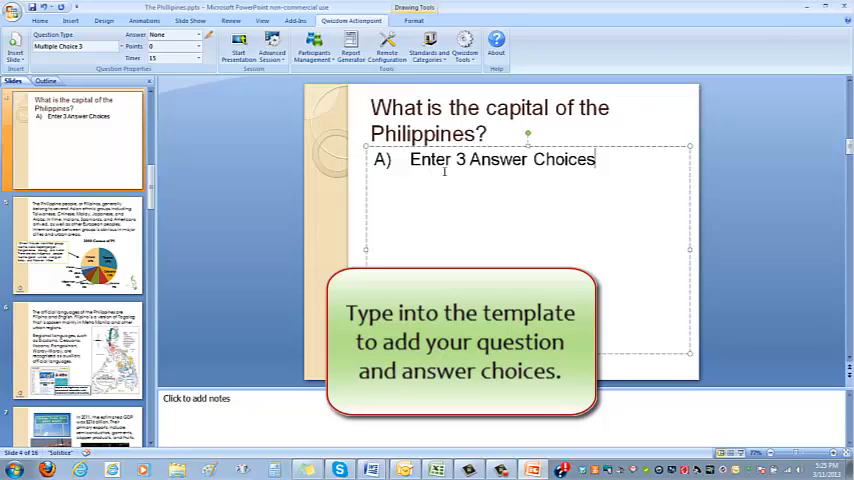
text(Pampanga)
text(Q)
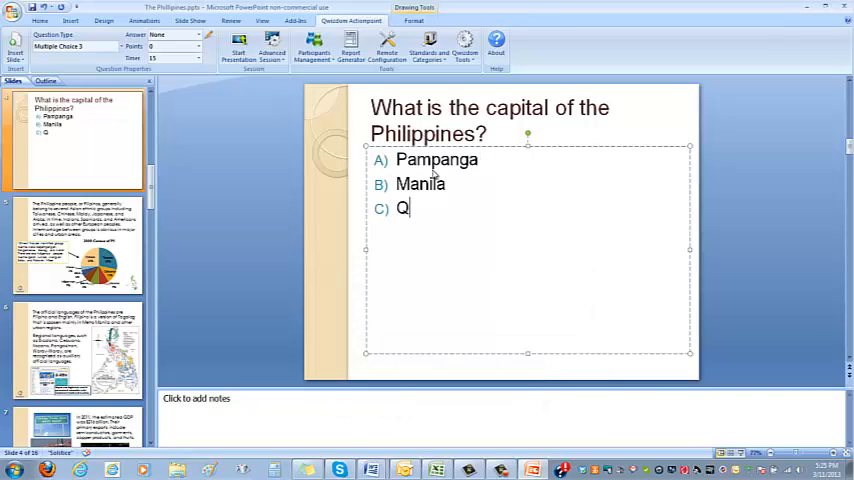
text(uezon City)
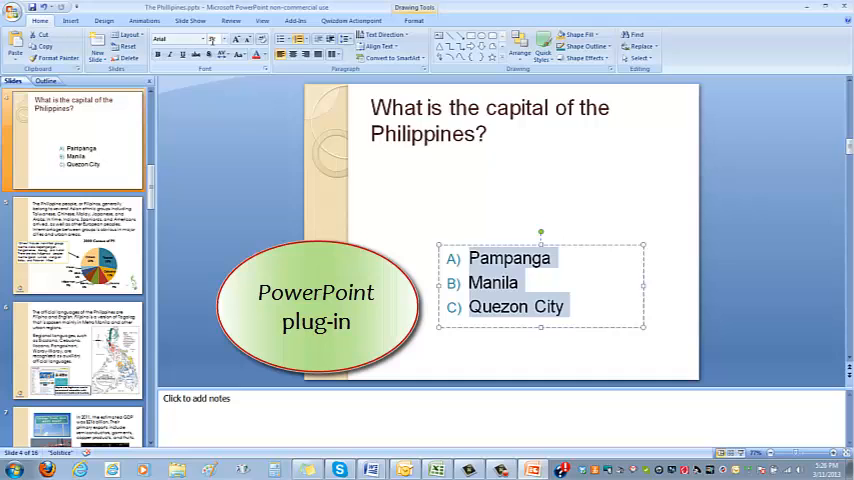
- Return to the Qwizdom ActionPoint question properties for the new quiz slide
click(200, 38)
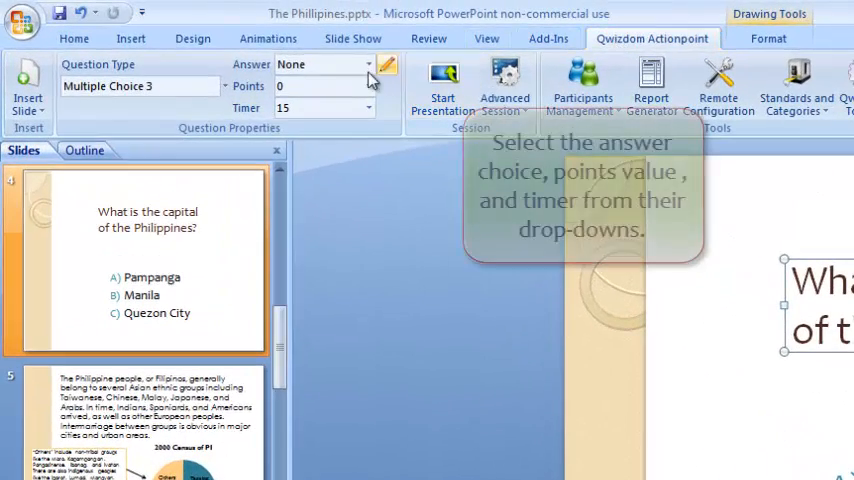
- Set B (Manila) as the correct answer and choose the question's points value
click(365, 64)
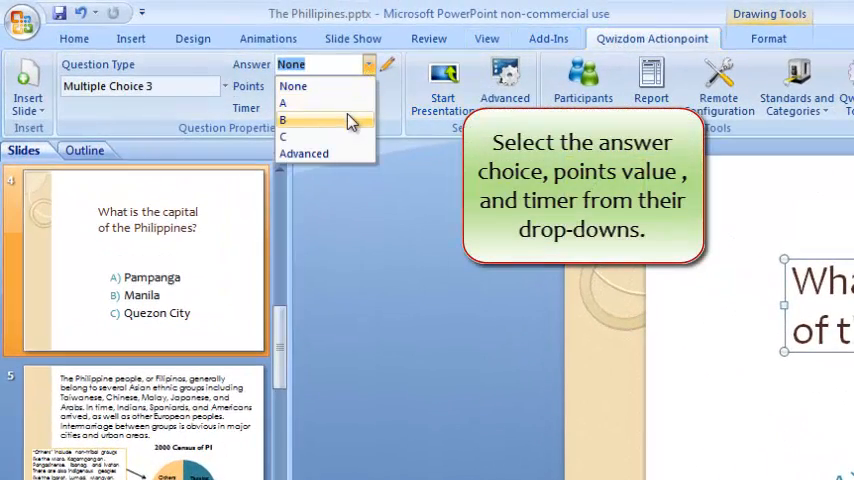
click(282, 118)
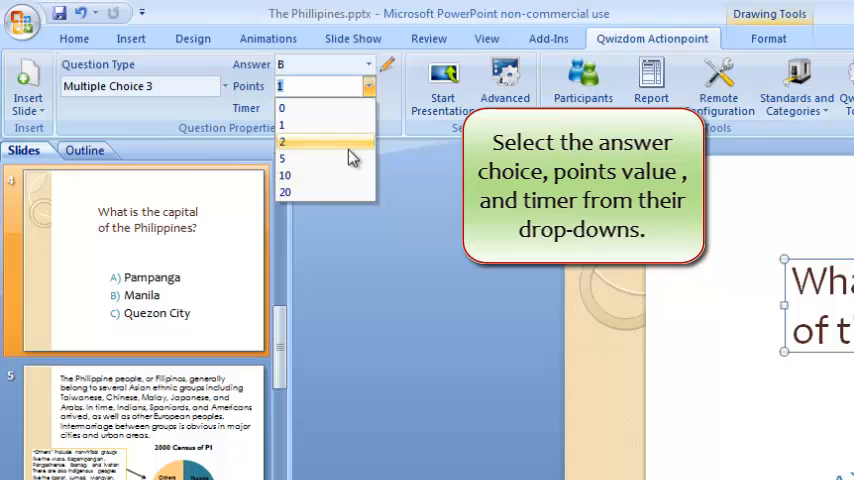
click(365, 108)
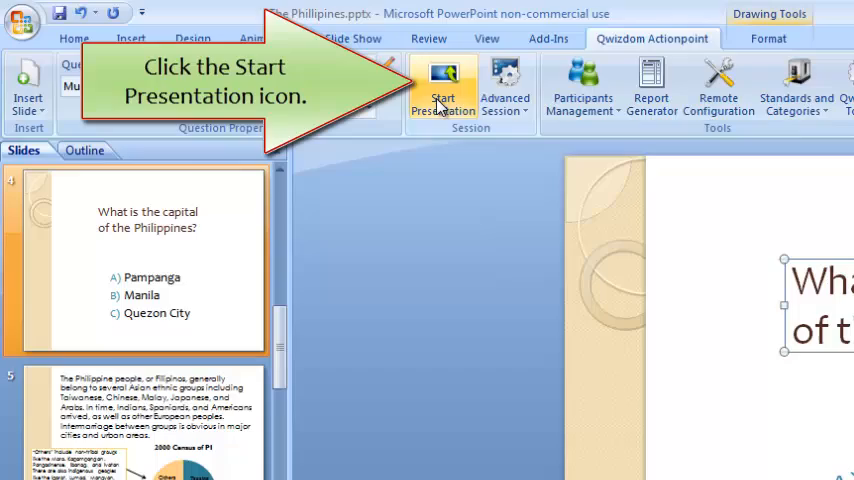
- In Presentation Setup, use Class Participant List PD and start a Save As for results
click(443, 82)
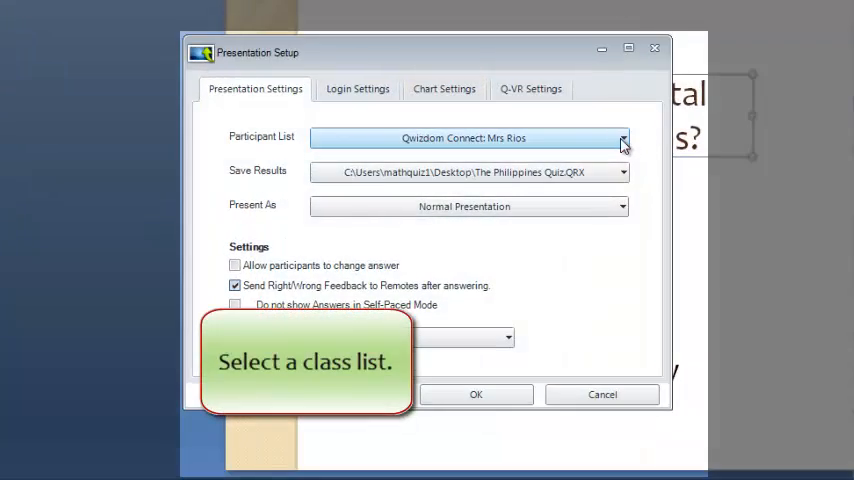
click(622, 138)
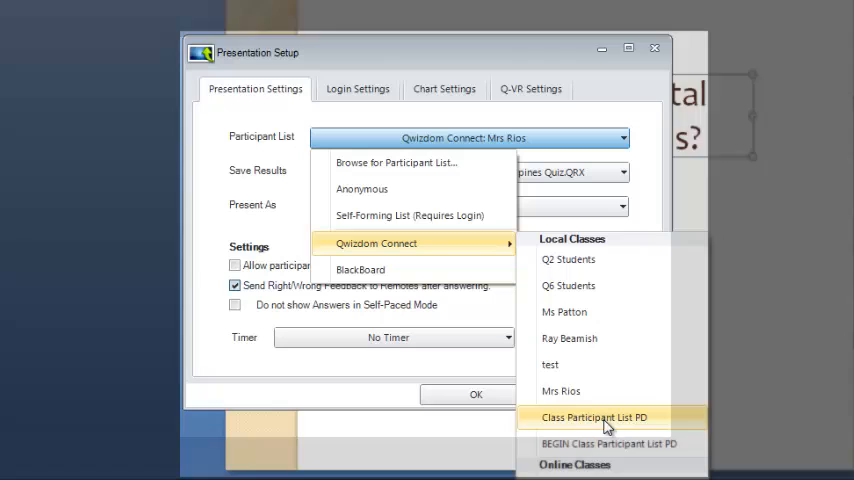
click(593, 413)
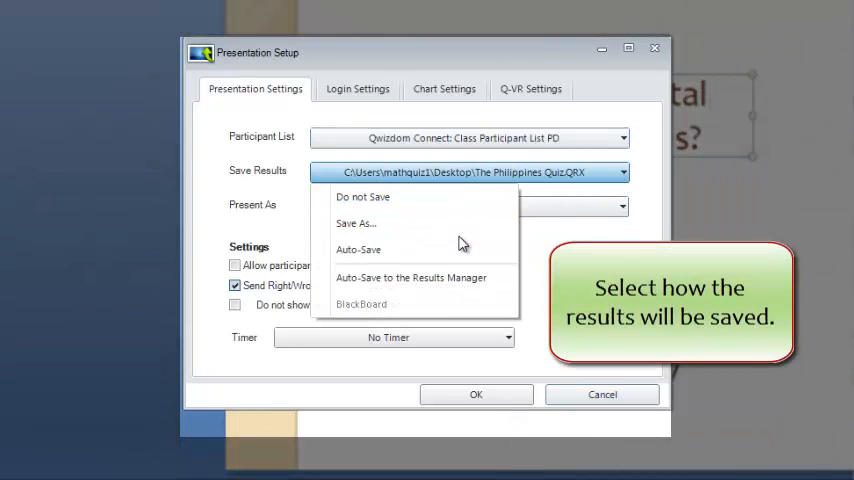
click(356, 223)
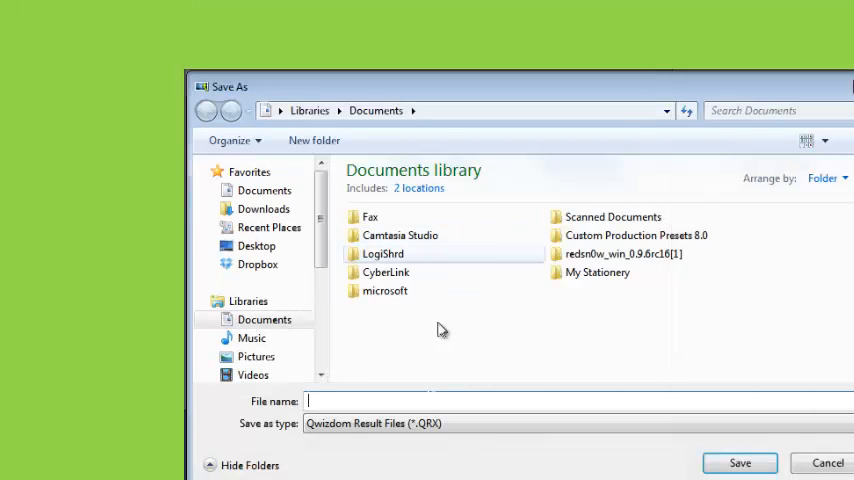
- Save the quiz results file as The Philippines Quiz on the Desktop
text(The Philippines Quiz)
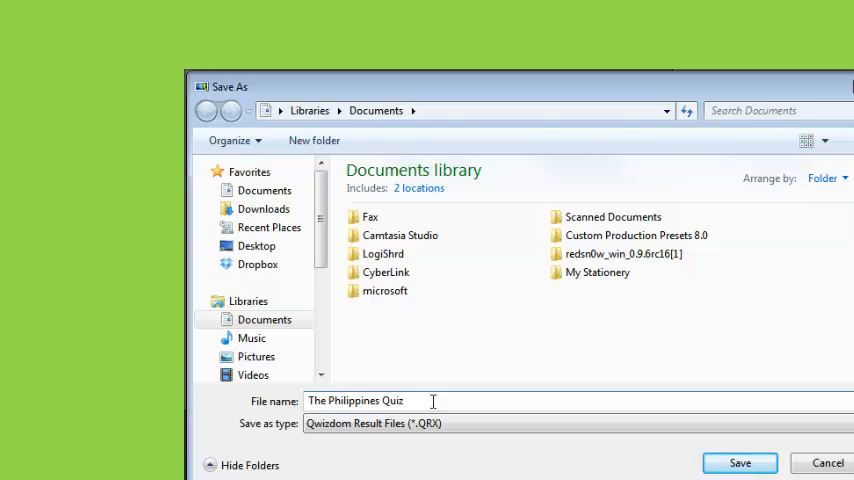
click(256, 245)
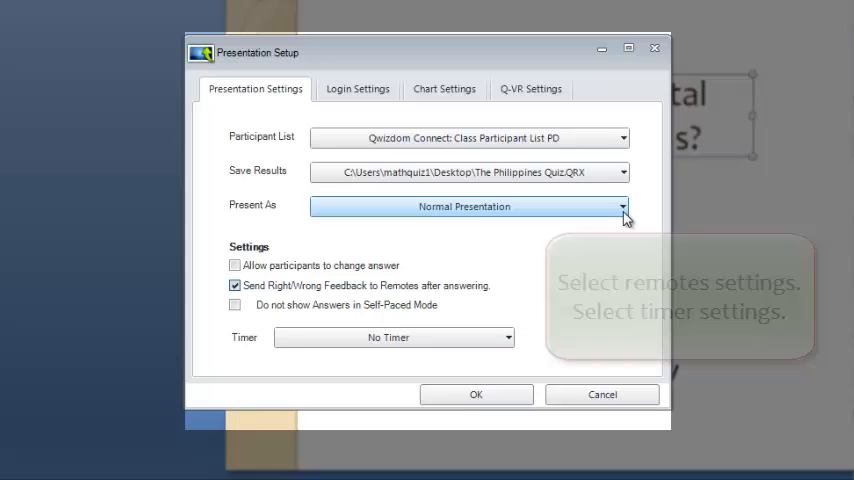
- Keep Normal Presentation and No Timer, and disallow participants changing their answers
click(235, 265)
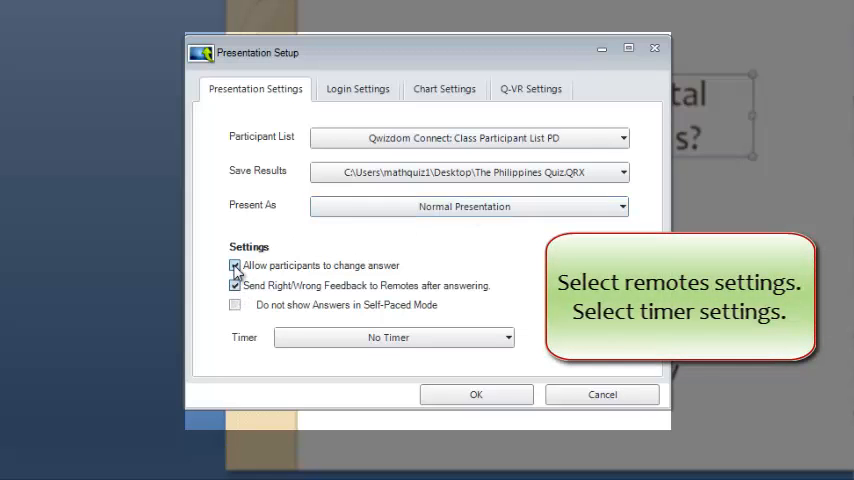
click(505, 337)
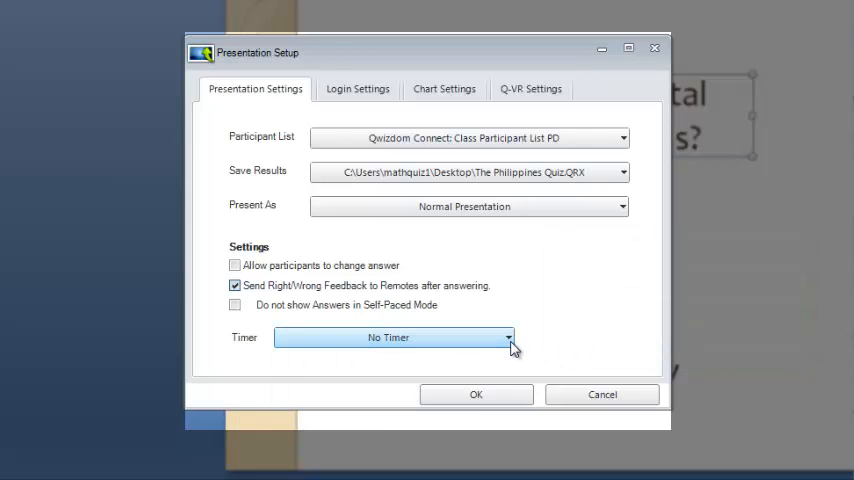
click(444, 88)
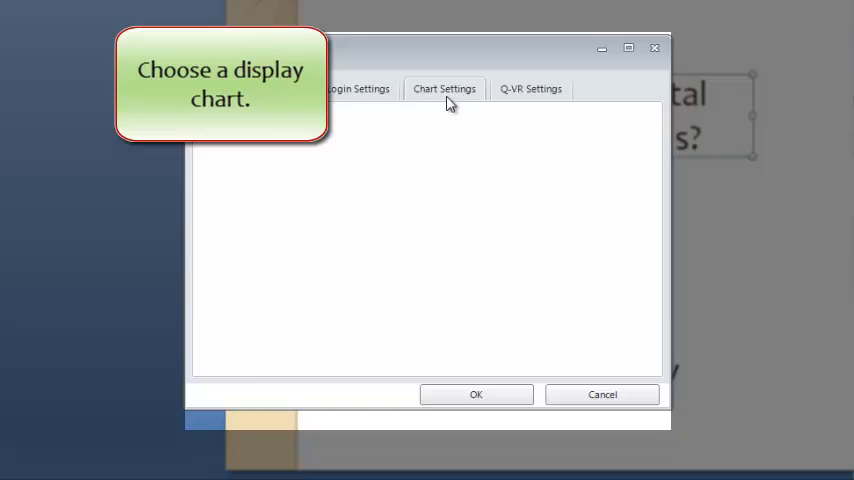
- Choose the text-left/chart-right layout, auto-show the correct answer, and start the session
click(443, 88)
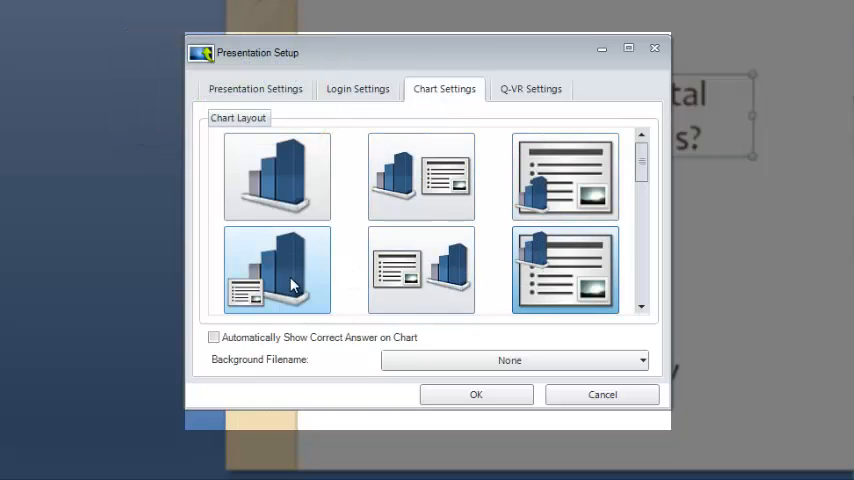
click(421, 270)
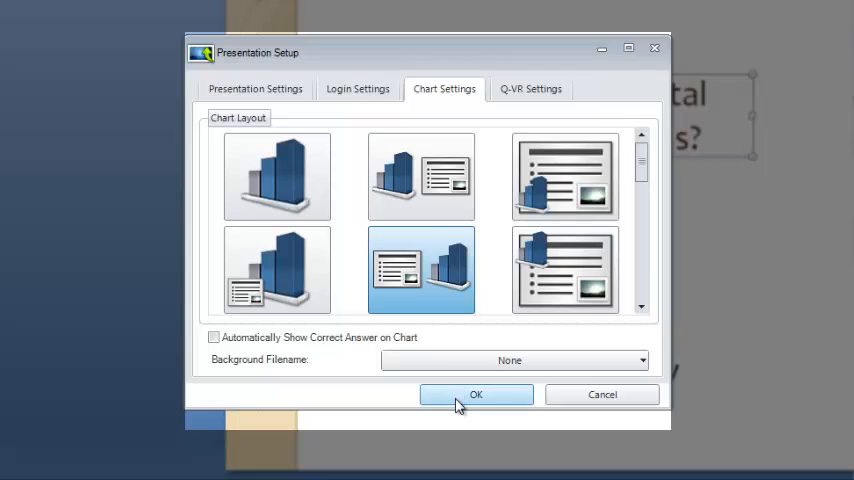
click(213, 337)
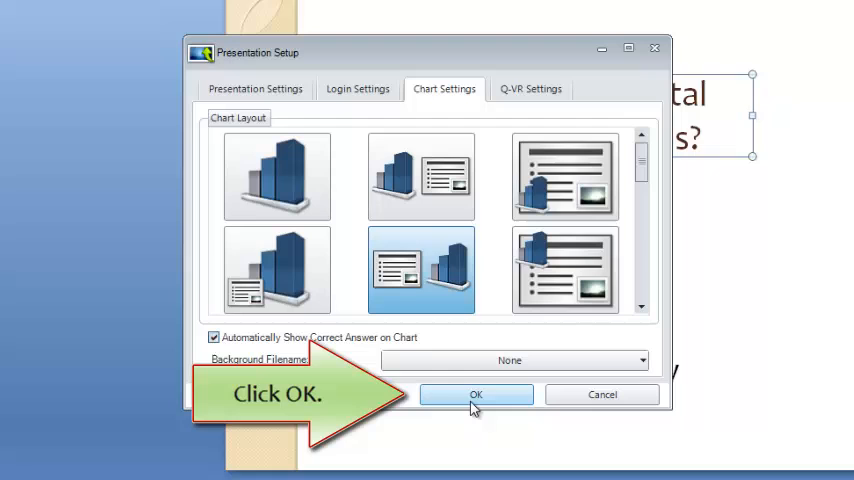
click(475, 394)
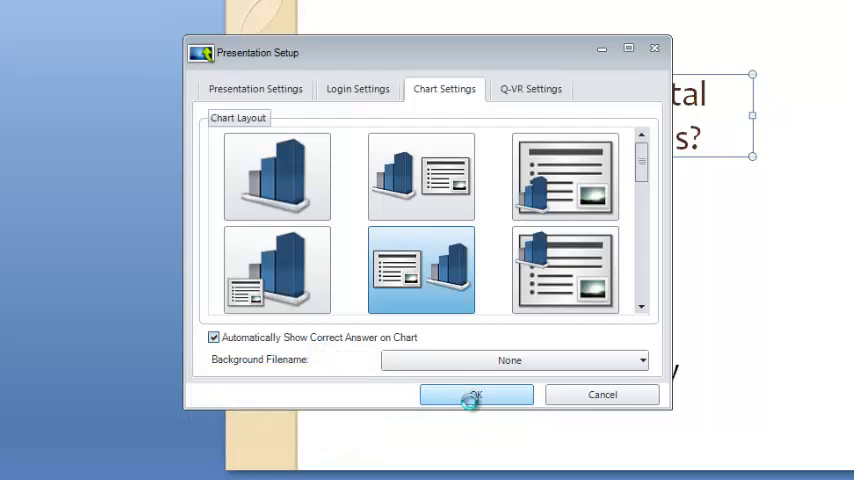
click(475, 394)
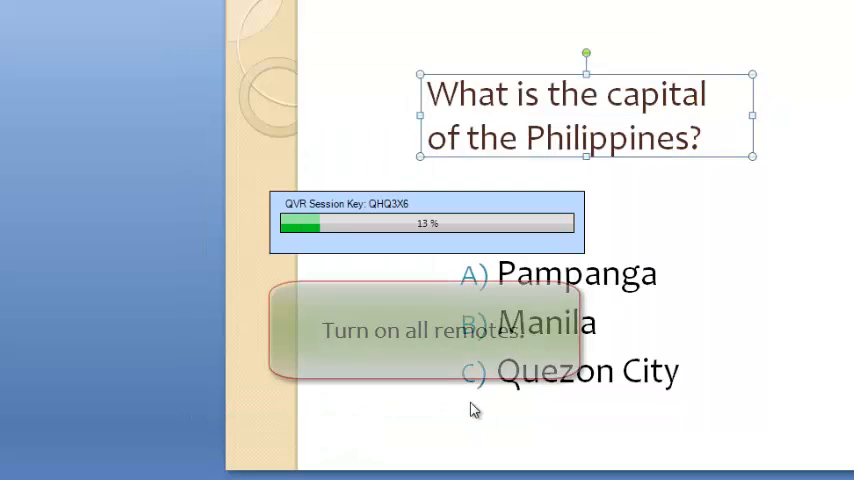
mouse_move(751, 406)
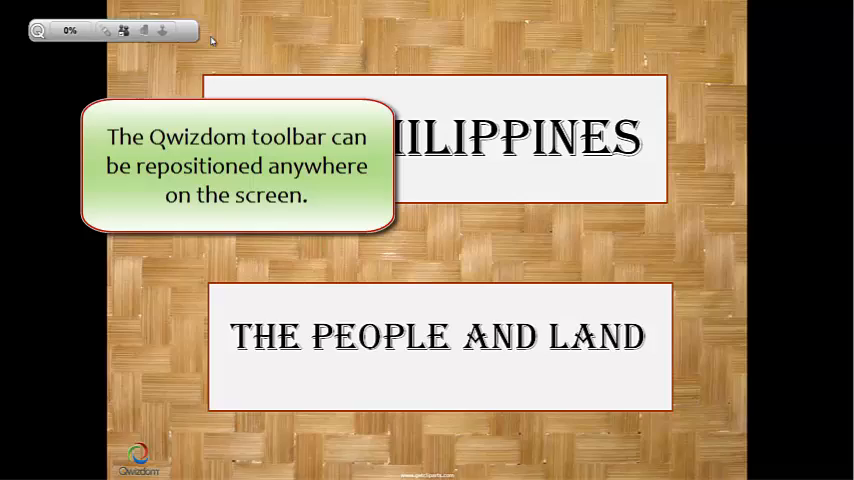
- Run the slide show to the capital question with the toolbar moved aside, then end the show
drag(110, 30, 720, 29)
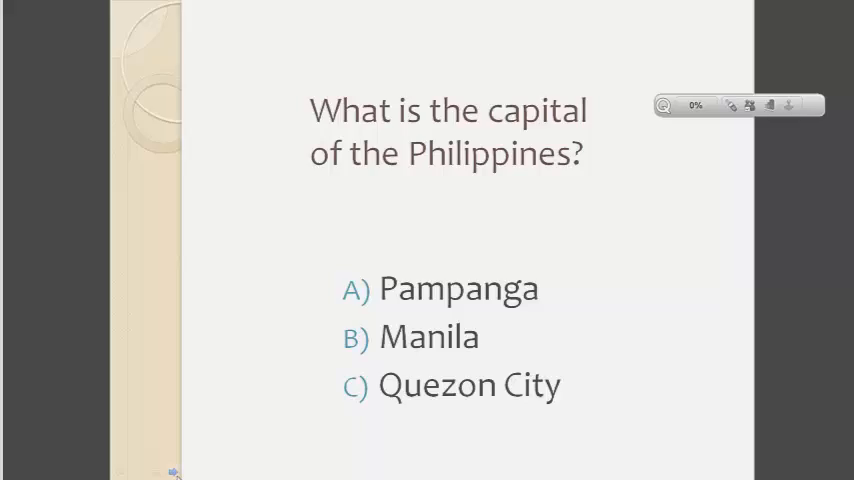
key(Escape)
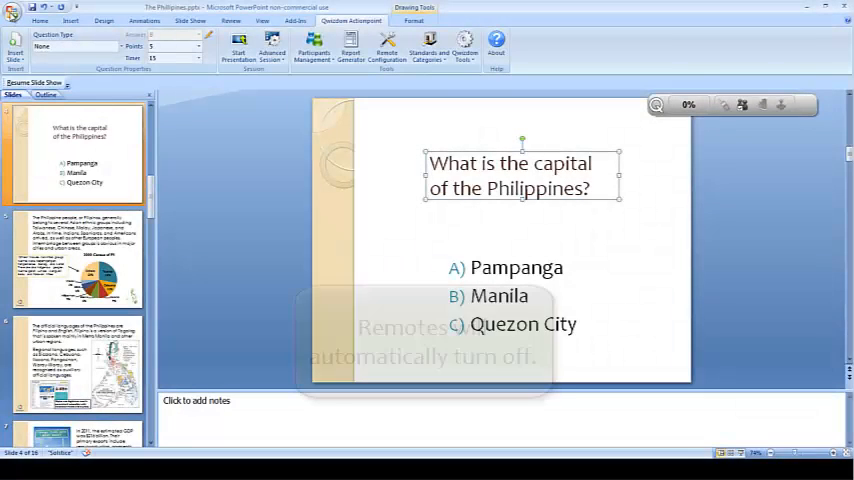